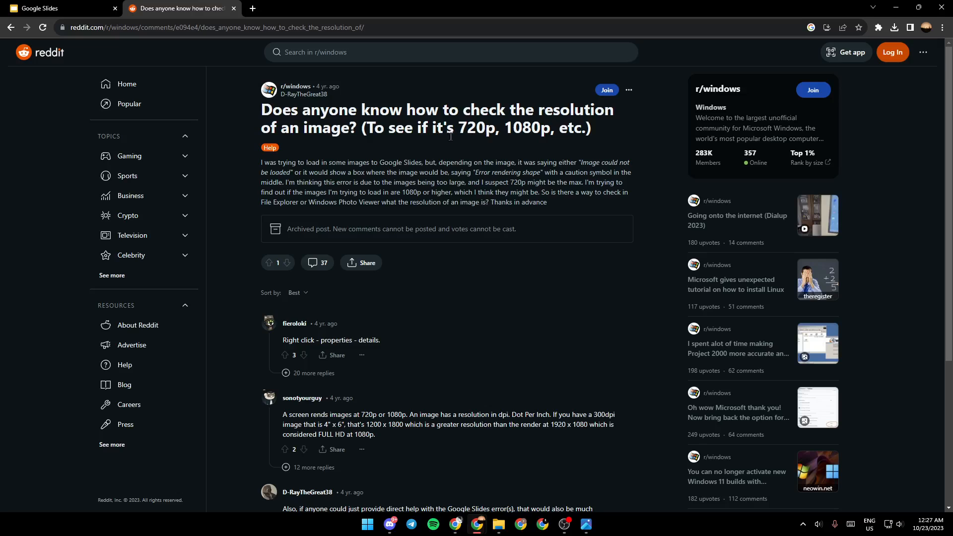
{"action": "mouse_move", "coordinate": [489, 144]}
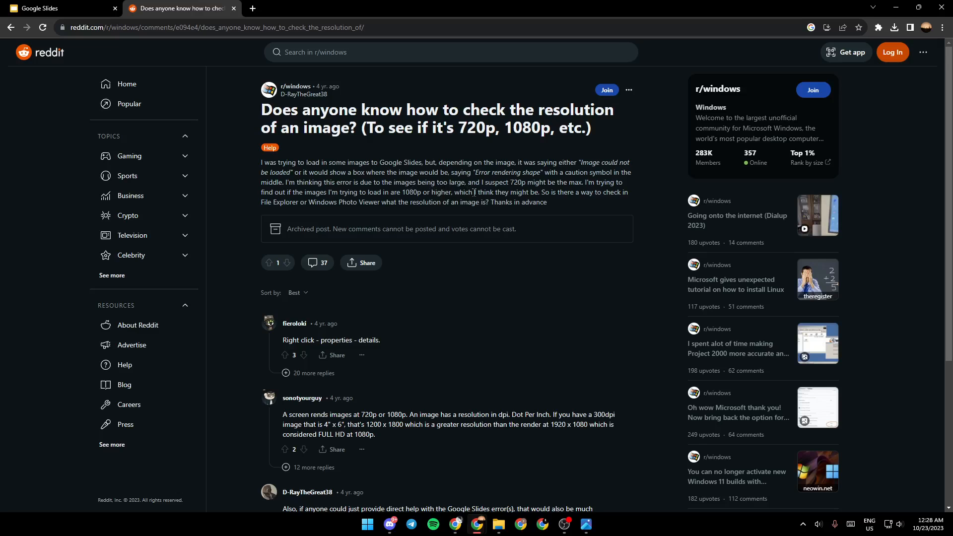
{"action": "mouse_move", "coordinate": [642, 200]}
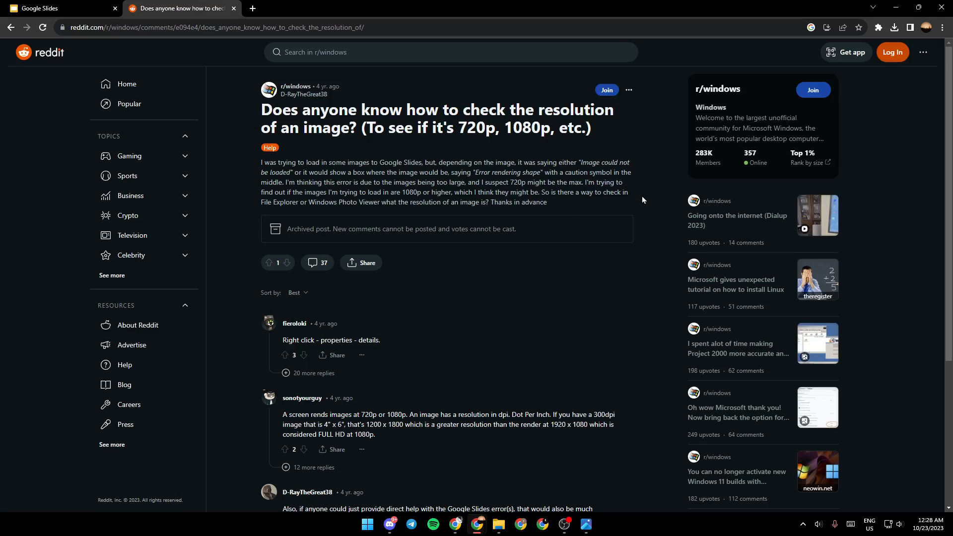
{"action": "mouse_move", "coordinate": [277, 191]}
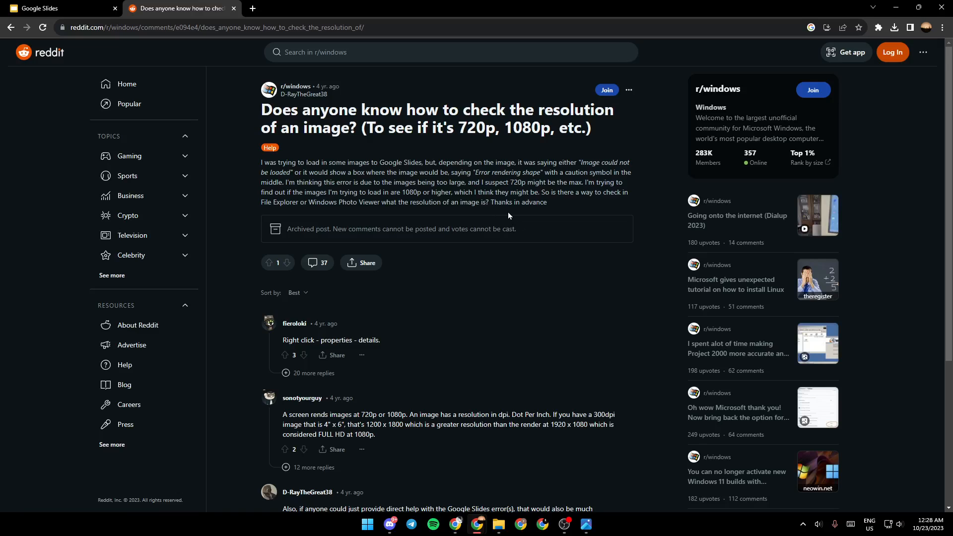
{"action": "mouse_move", "coordinate": [656, 205]}
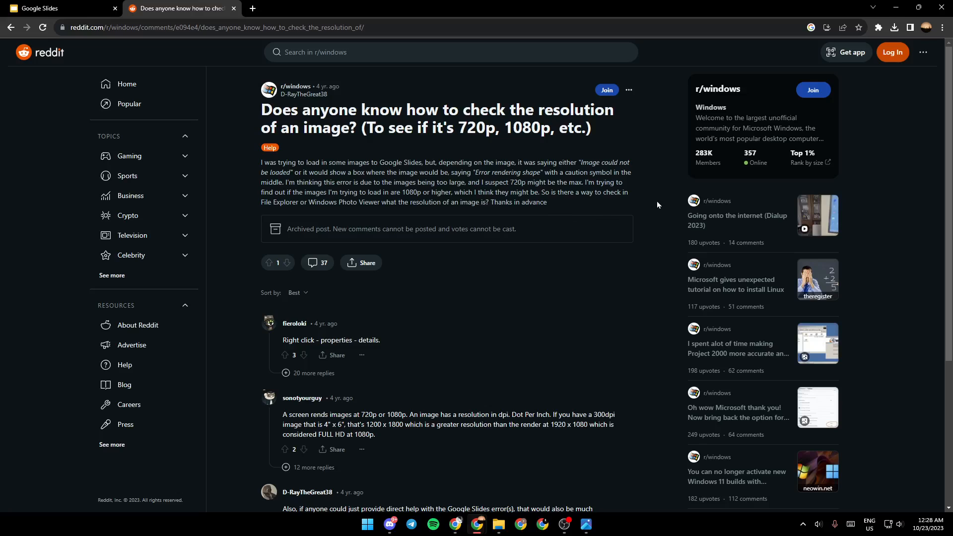
{"action": "mouse_move", "coordinate": [312, 205]}
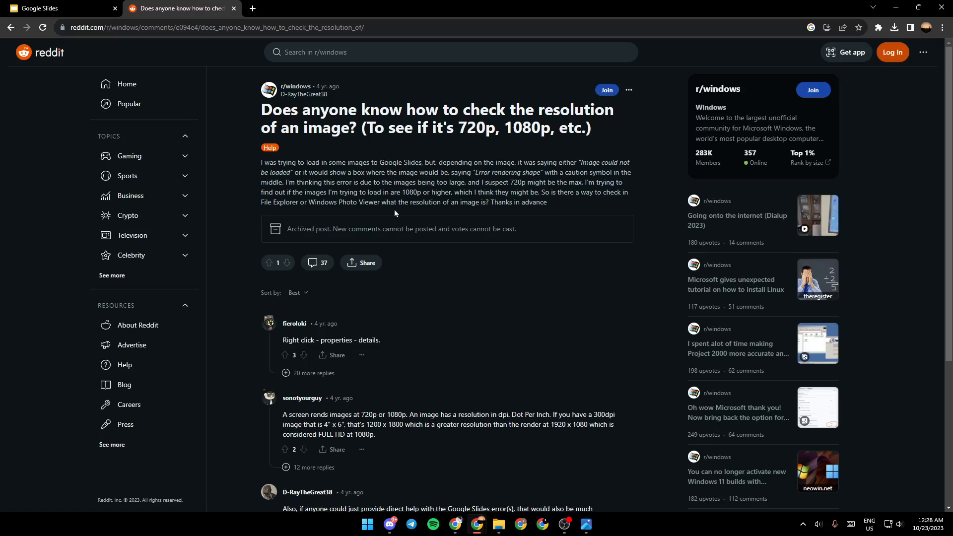
{"action": "mouse_move", "coordinate": [497, 218]}
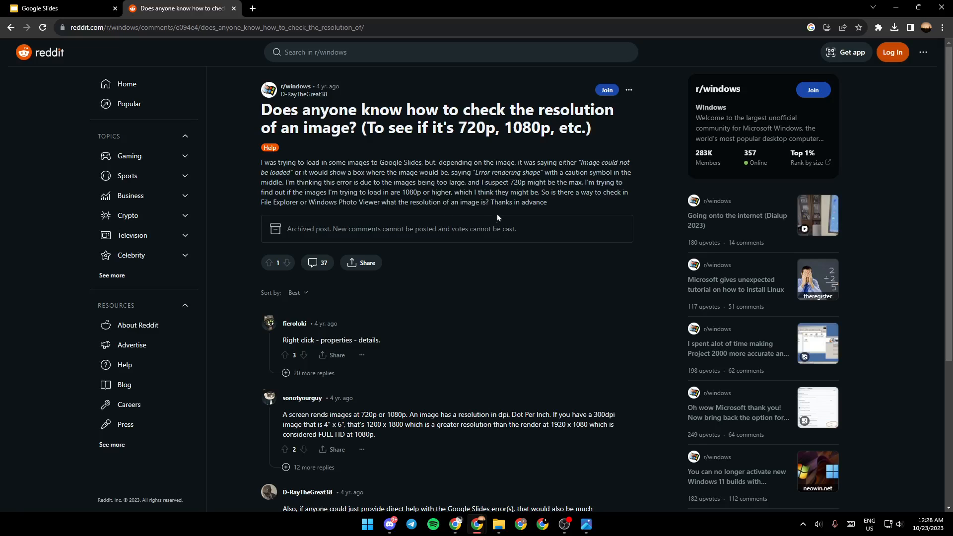
{"action": "mouse_move", "coordinate": [554, 259]}
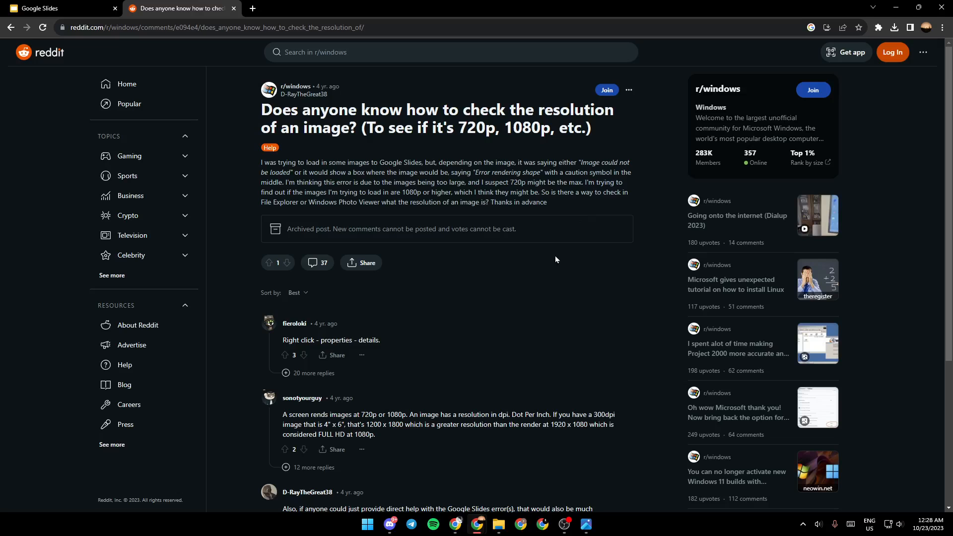
Step: Expand the '20 more replies' chain under the first comment and read the 1920x1080 and 300 dpi exchange
{"action": "scroll", "scroll_direction": "down", "scroll_amount": 3}
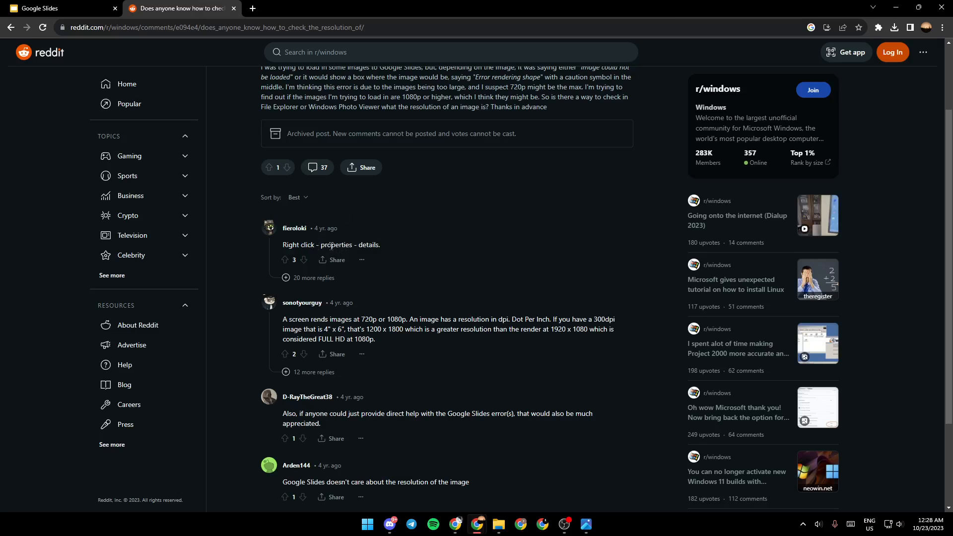
{"action": "left_click", "coordinate": [307, 282]}
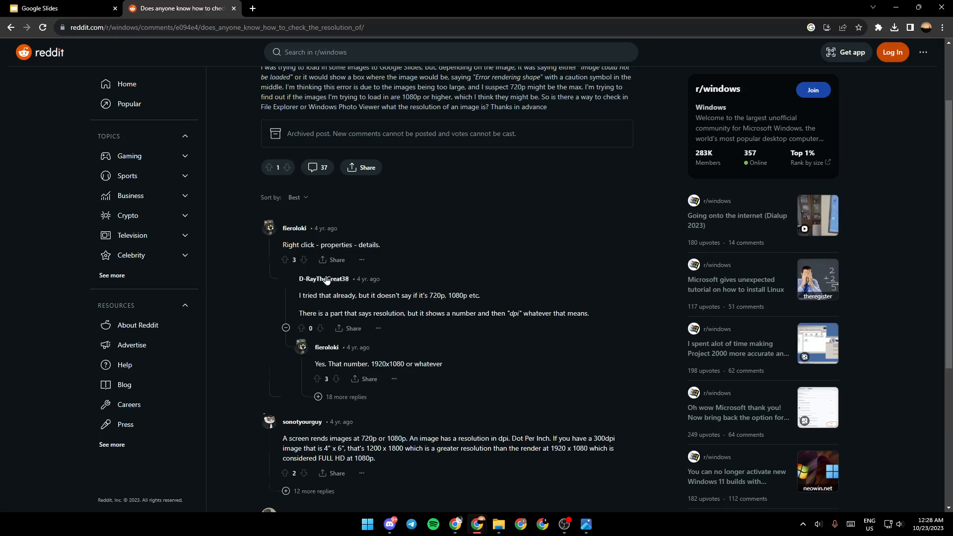
{"action": "scroll", "scroll_direction": "down", "scroll_amount": 3}
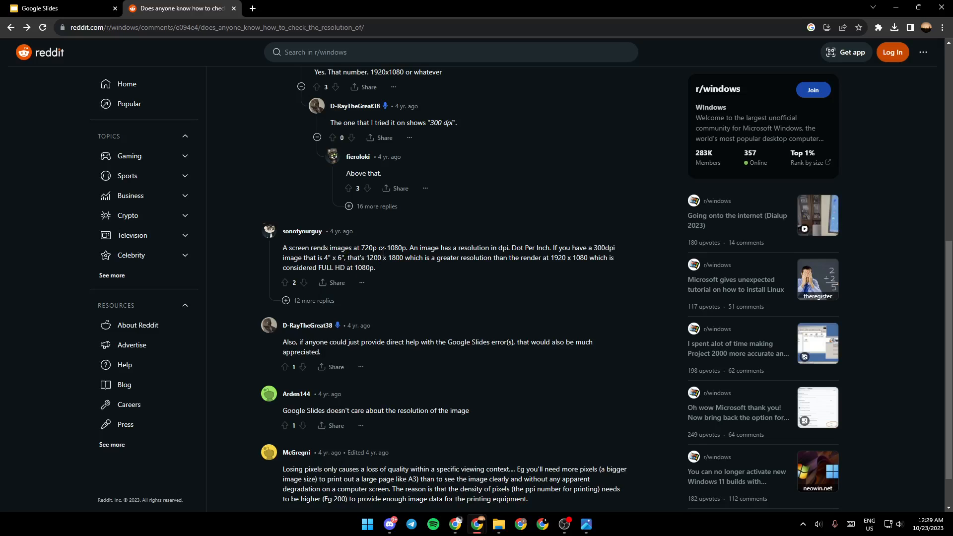
{"action": "mouse_move", "coordinate": [493, 267]}
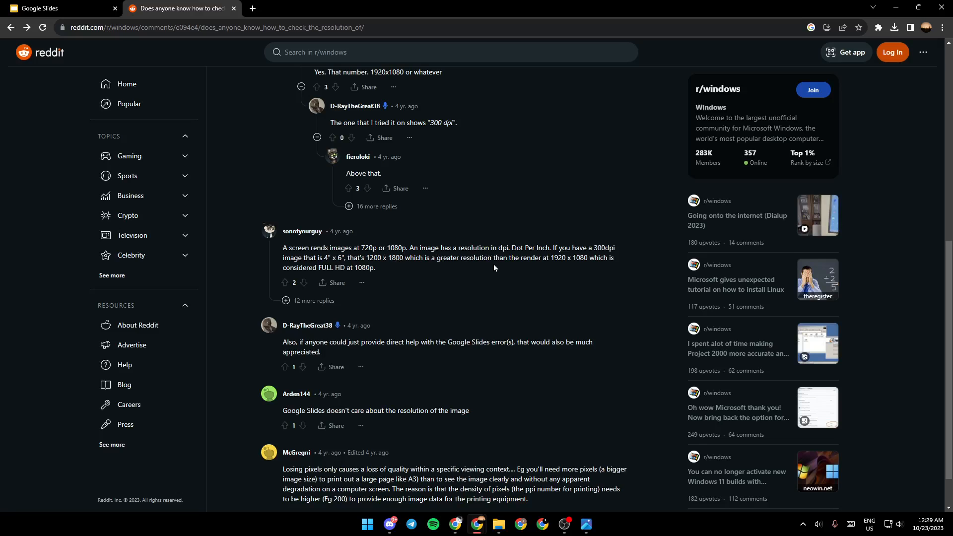
{"action": "mouse_move", "coordinate": [533, 255]}
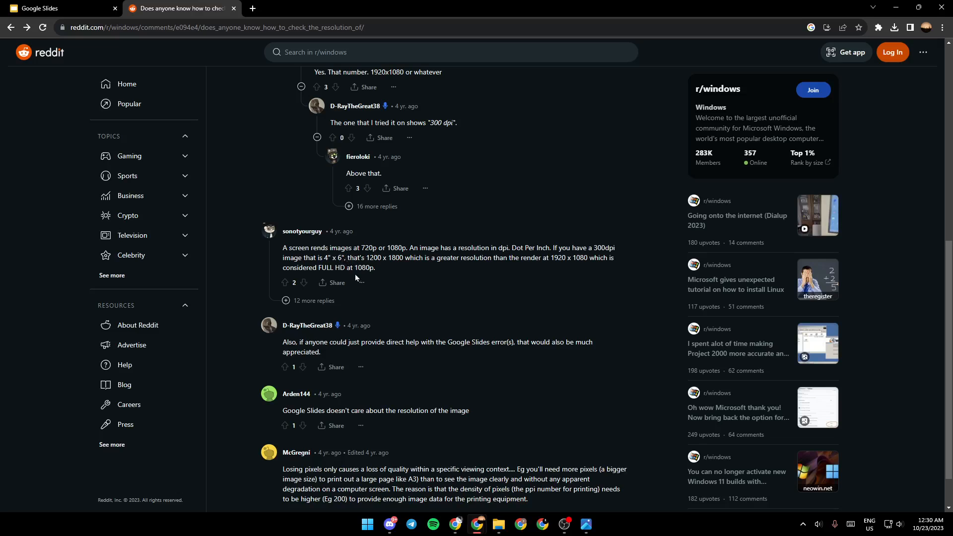
{"action": "mouse_move", "coordinate": [393, 272]}
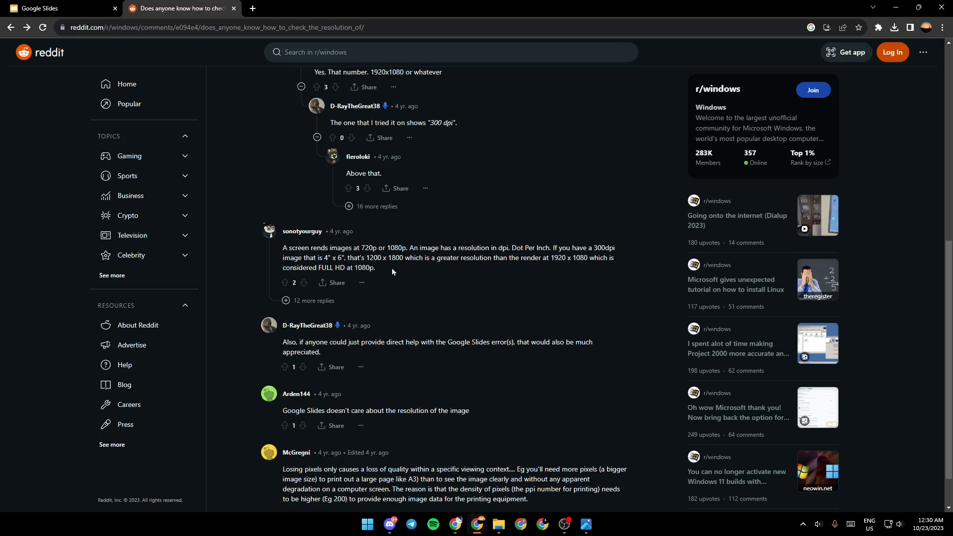
{"action": "mouse_move", "coordinate": [389, 259]}
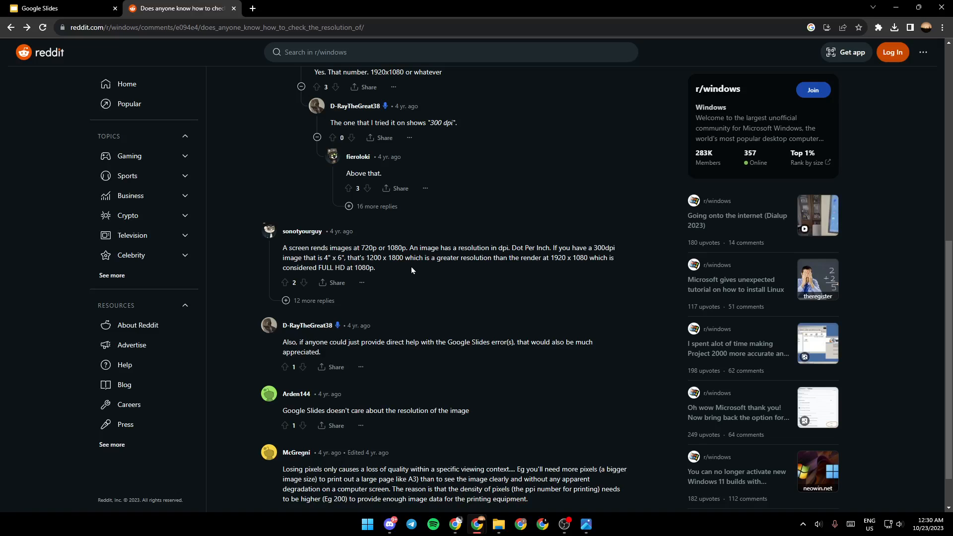
{"action": "mouse_move", "coordinate": [514, 270]}
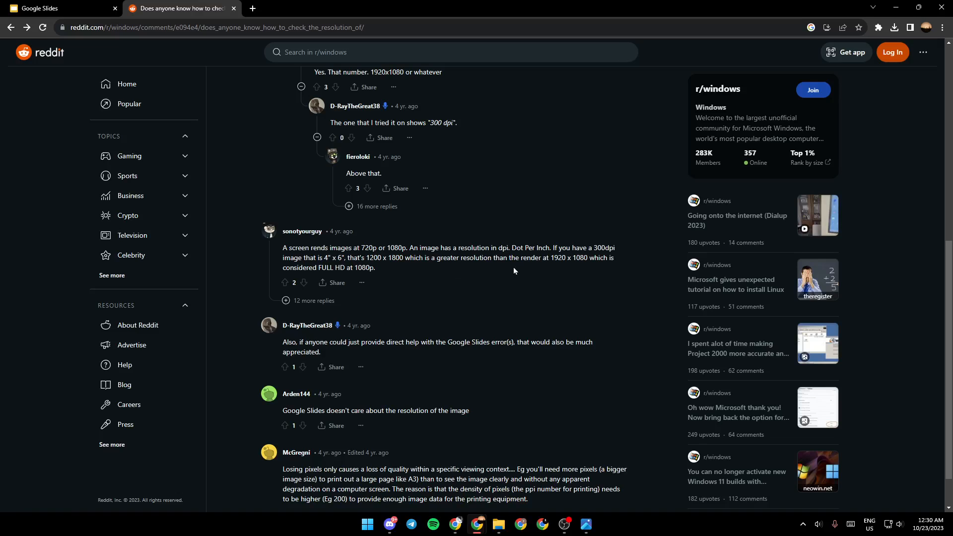
{"action": "mouse_move", "coordinate": [559, 267]}
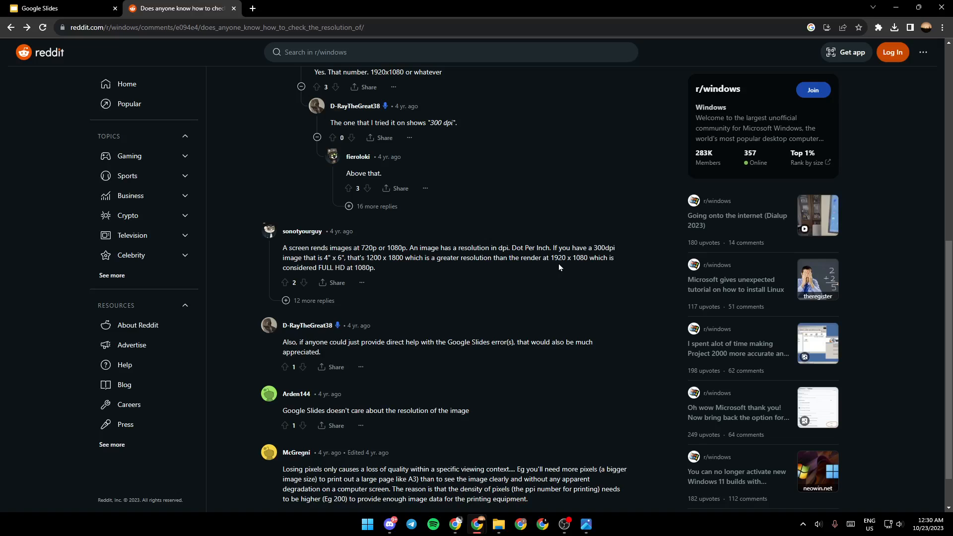
{"action": "mouse_move", "coordinate": [570, 271]}
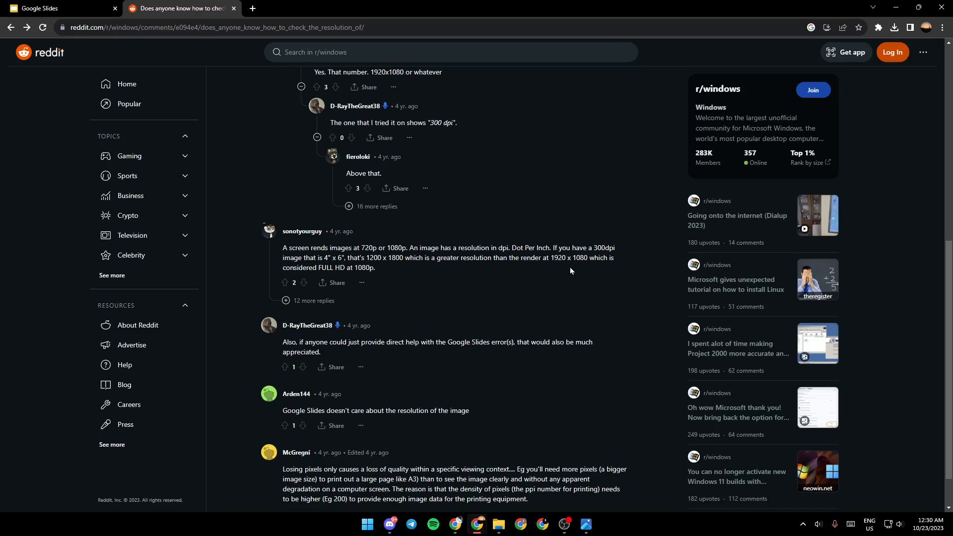
{"action": "mouse_move", "coordinate": [359, 270]}
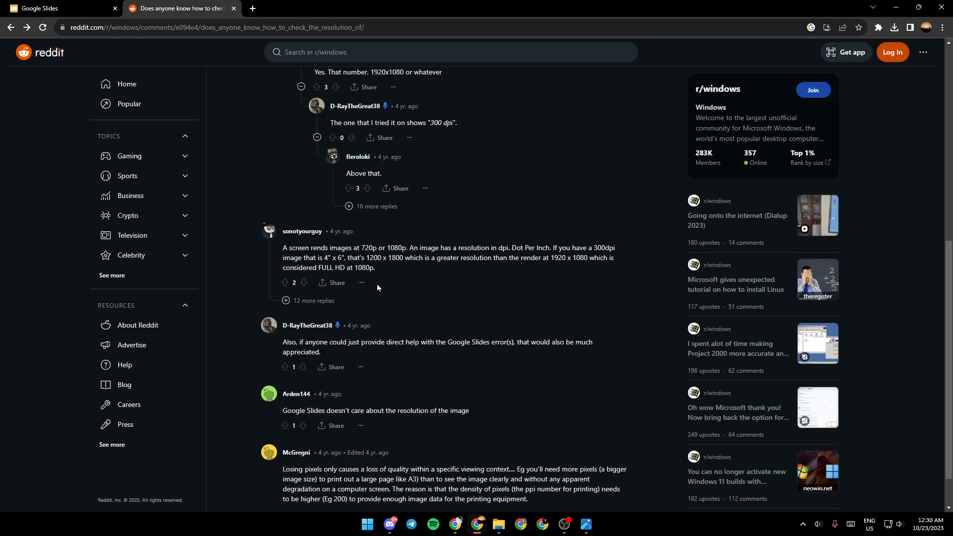
{"action": "mouse_move", "coordinate": [505, 366]}
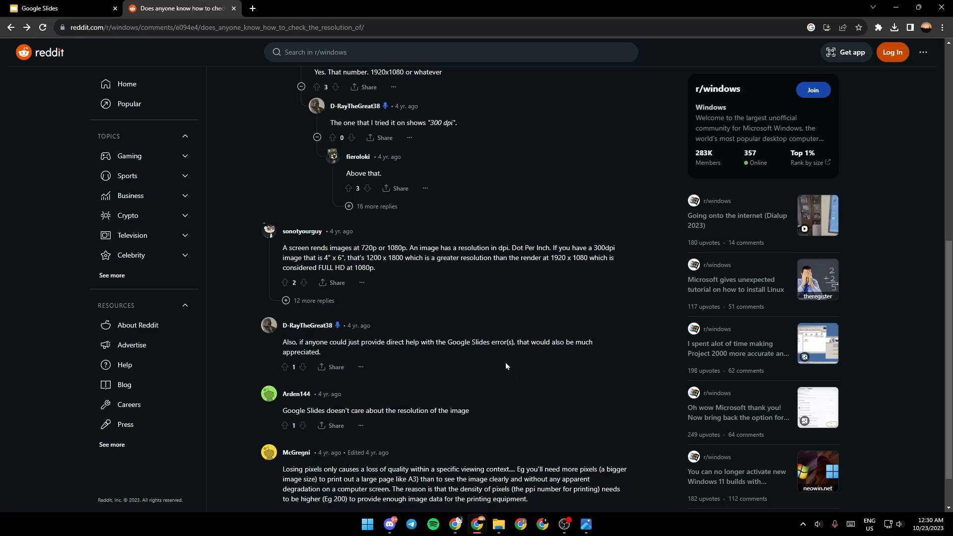
Step: Scroll the thread back to the original image-resolution question at the top
{"action": "scroll", "scroll_direction": "down", "scroll_amount": 3}
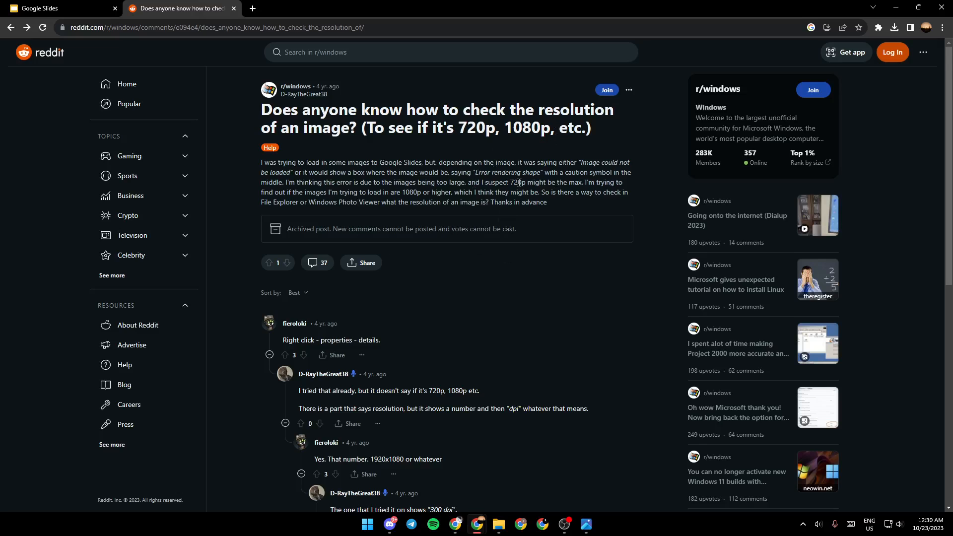
{"action": "mouse_move", "coordinate": [654, 258]}
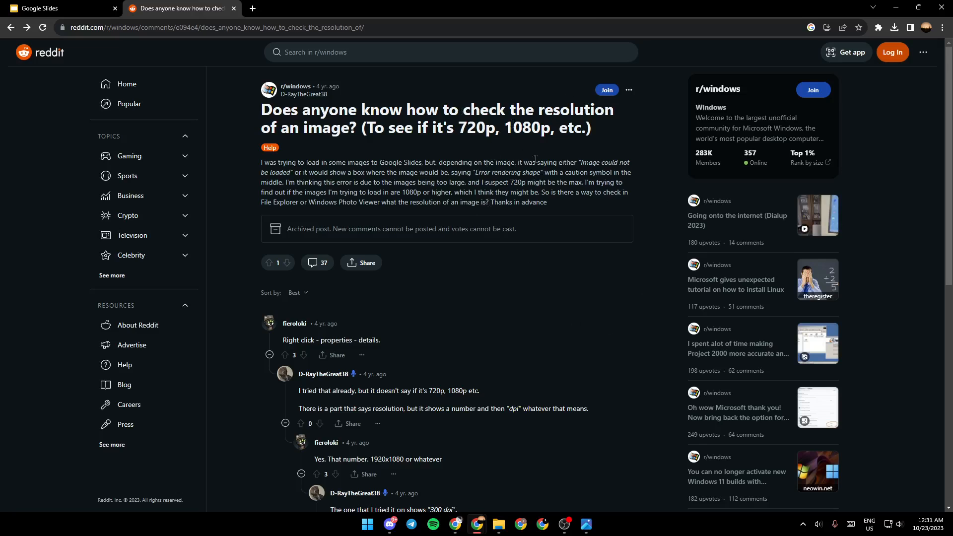
{"action": "mouse_move", "coordinate": [608, 316]}
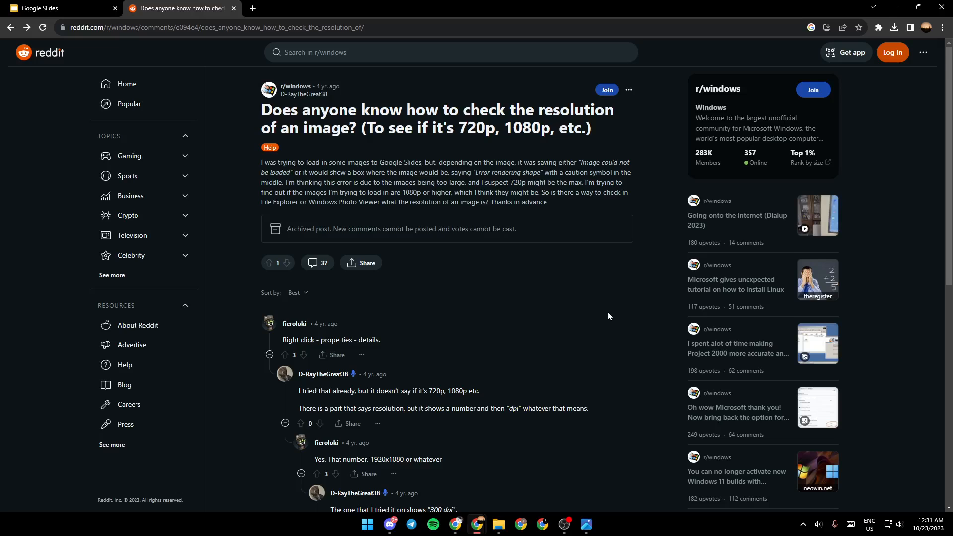